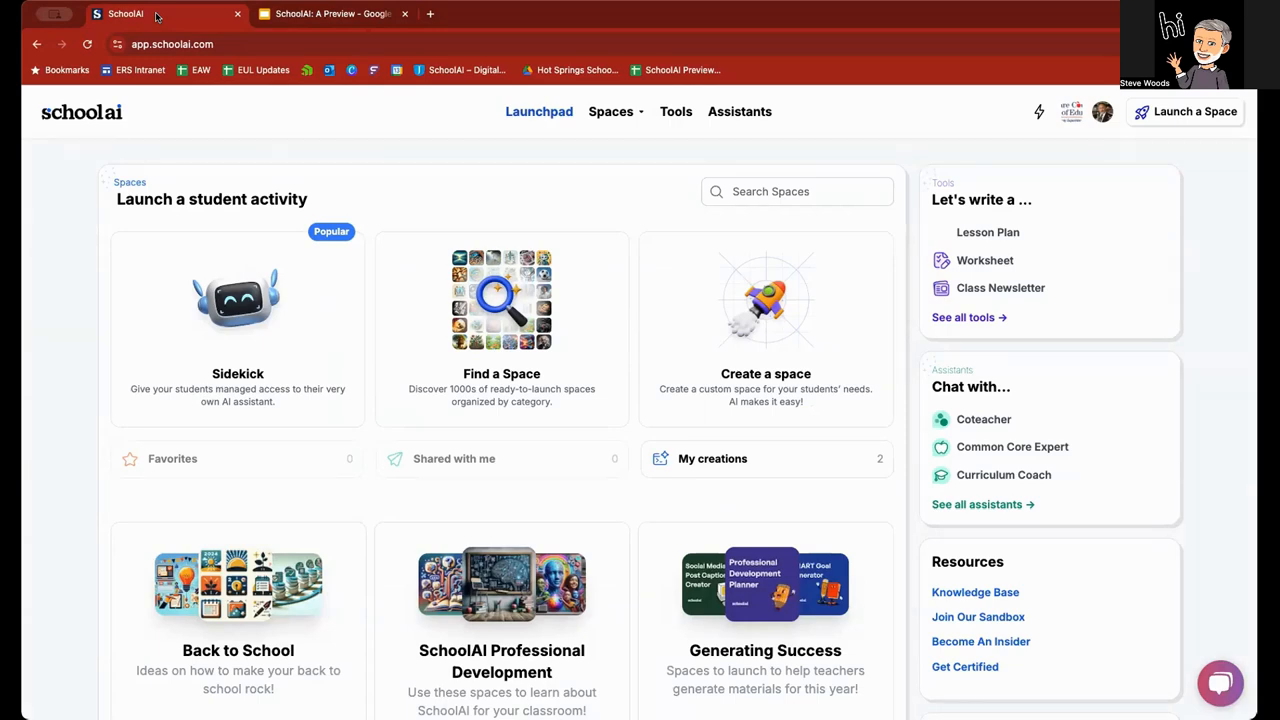
pyautogui.moveTo(236, 330)
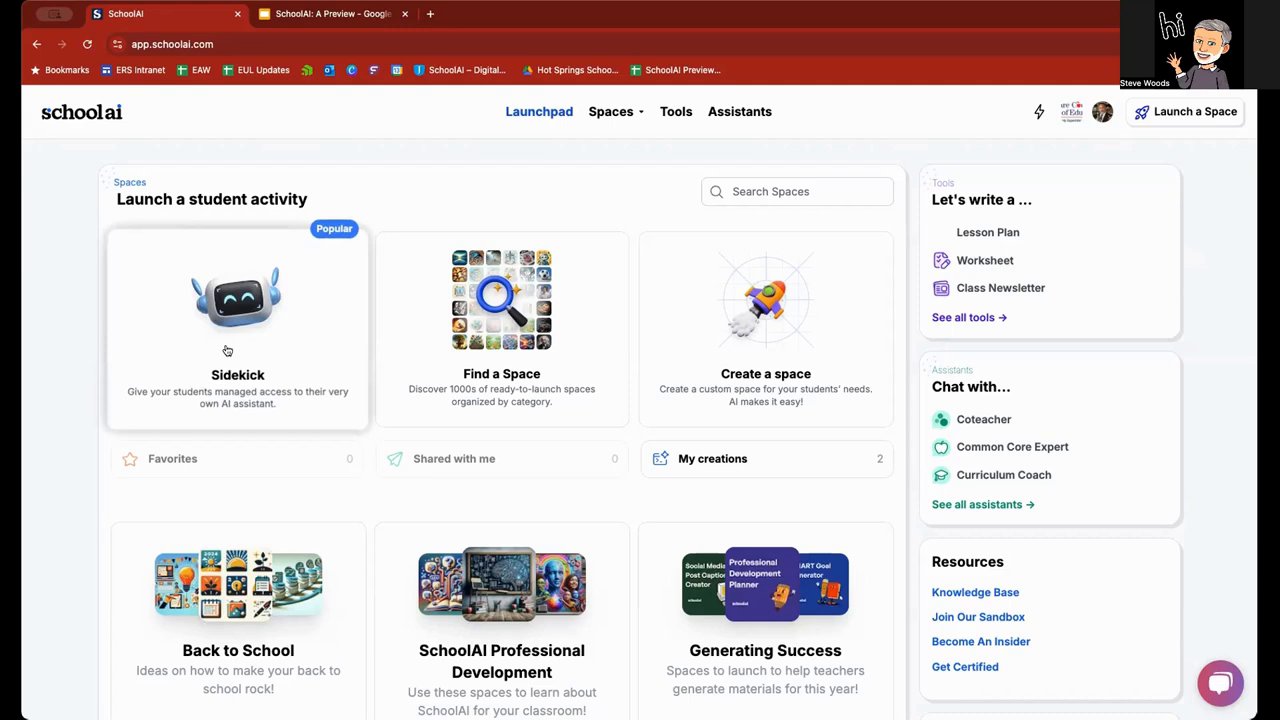
# Step: Scroll the launchpad down to the empty Recent Sessions area
pyautogui.scroll(-3)
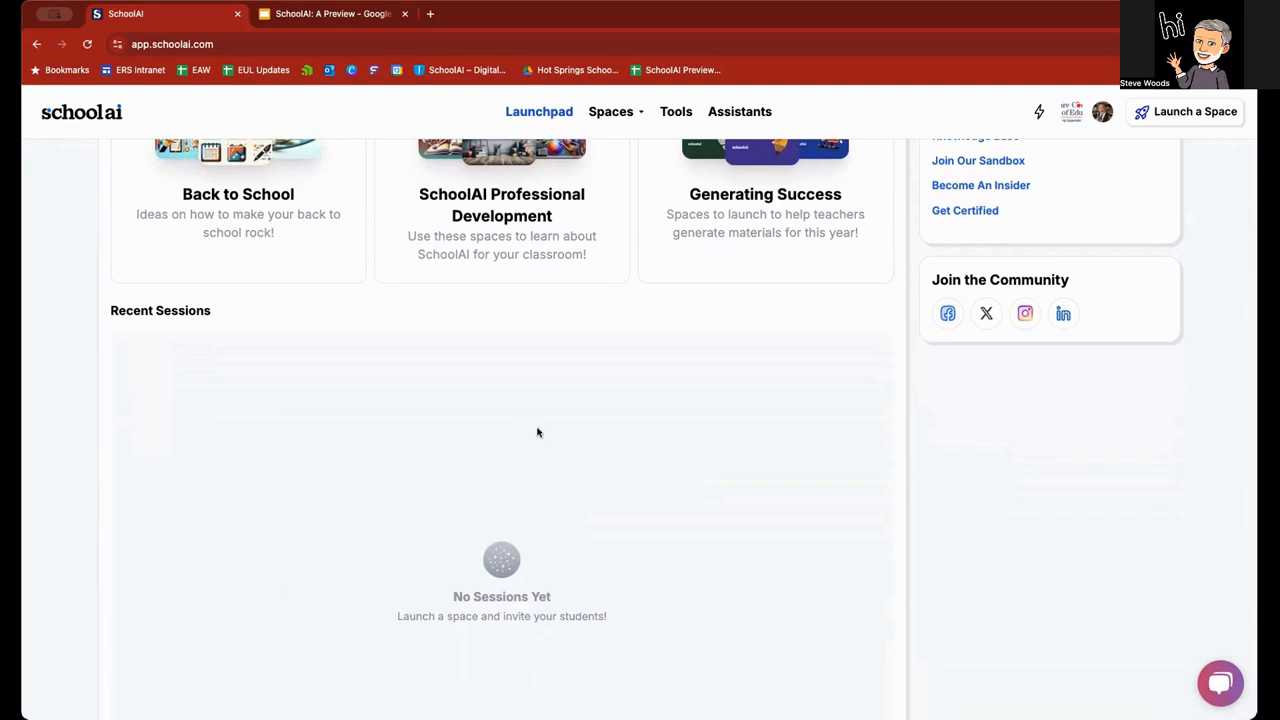
# Step: Scroll back to the launchpad top with writing tools and chat assistants in view
pyautogui.scroll(3)
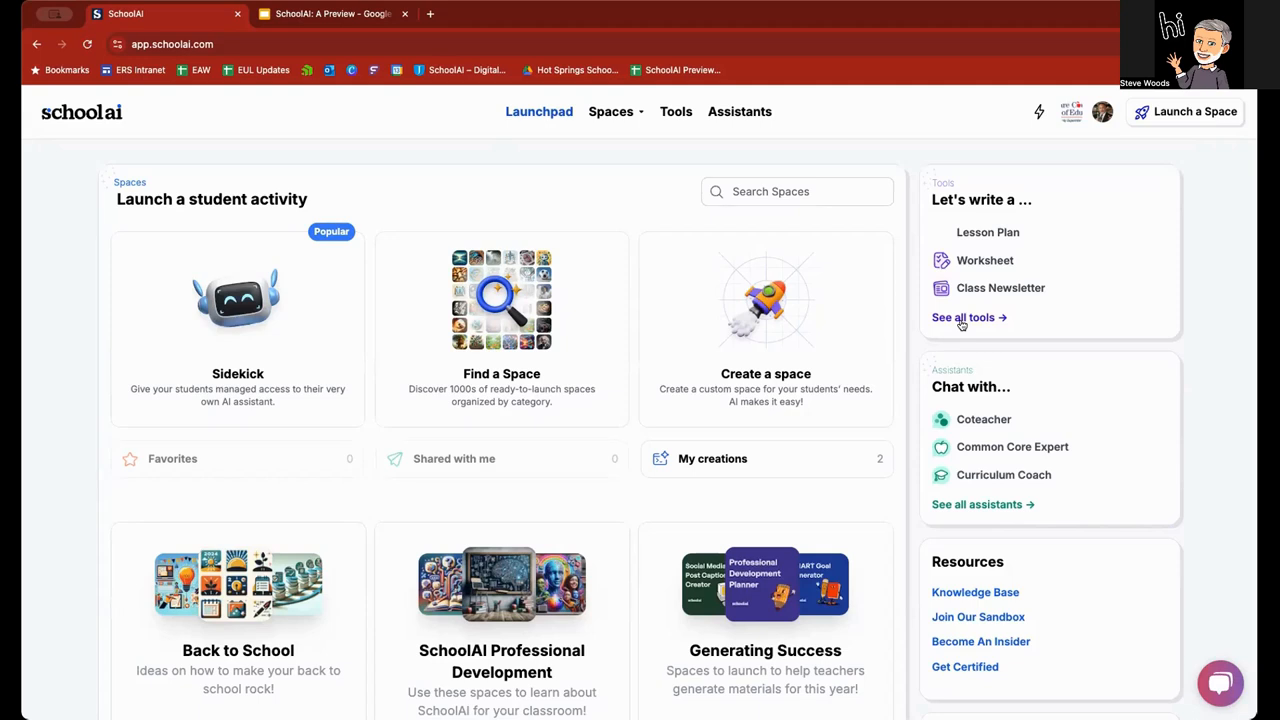
pyautogui.moveTo(520, 454)
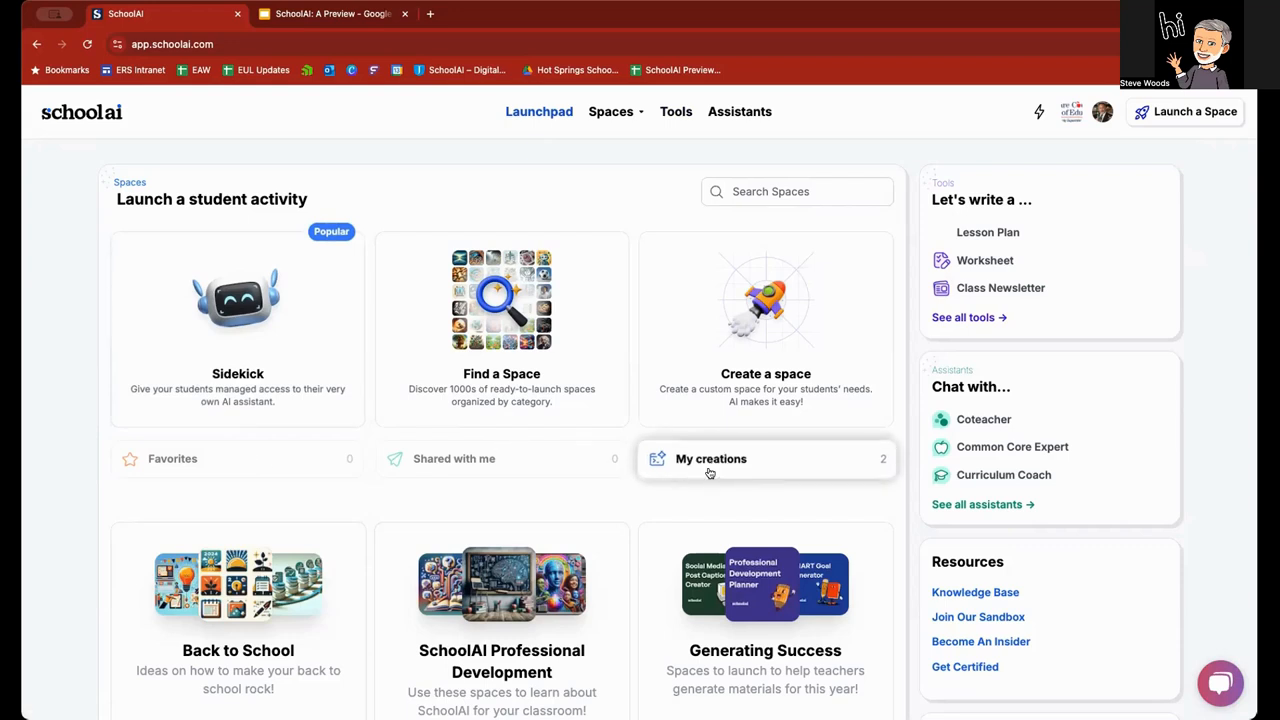
# Step: Go from the Spaces menu to the Discover page for creating and managing spaces
pyautogui.click(612, 112)
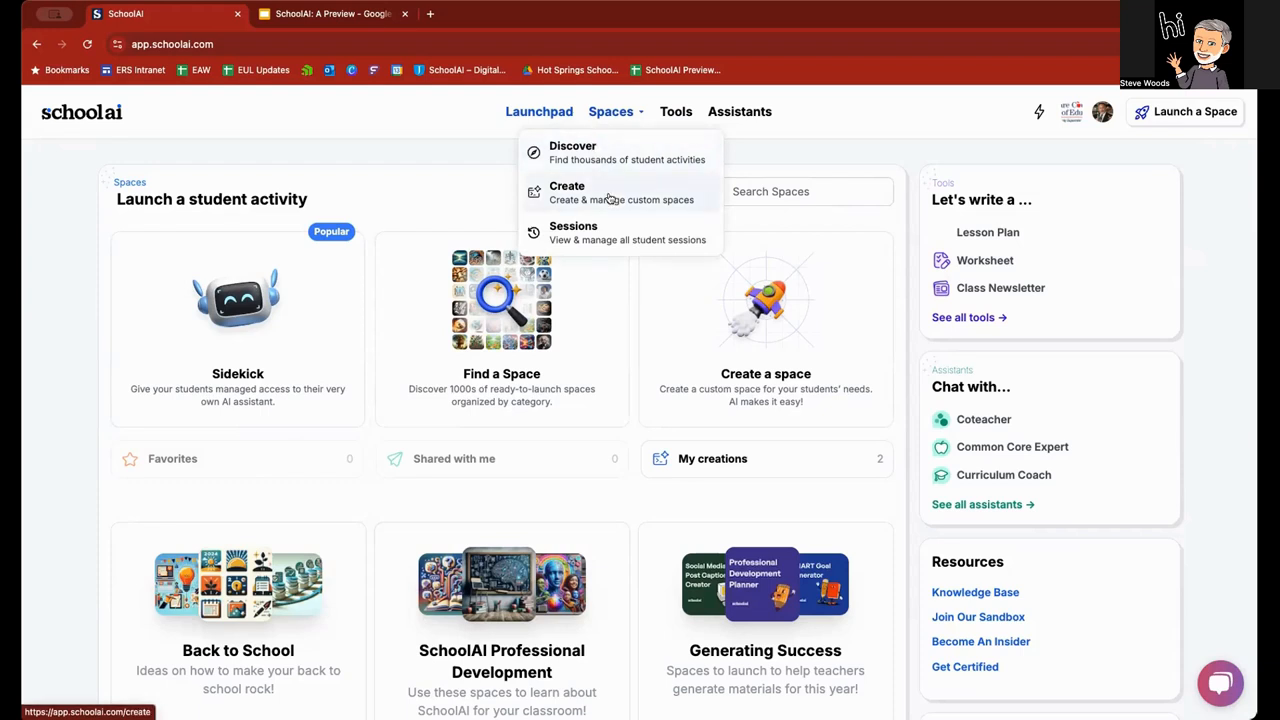
pyautogui.click(572, 152)
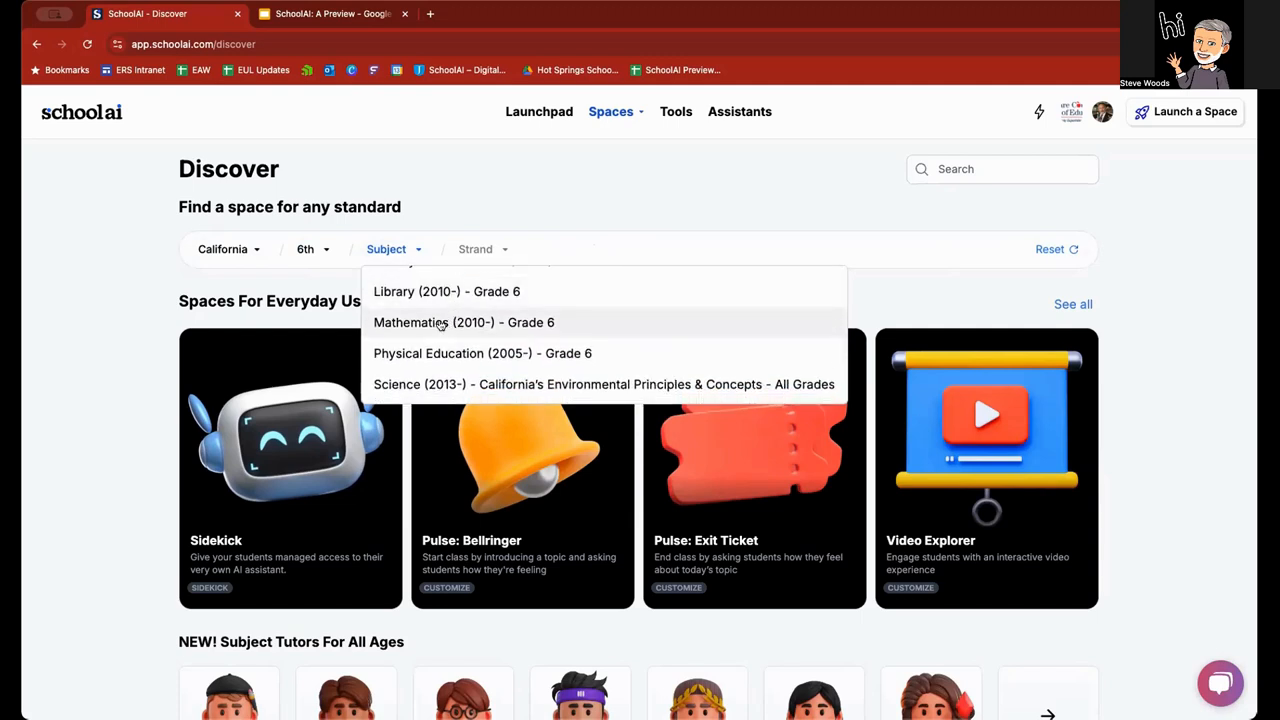
# Step: Filter spaces to Mathematics (2010) Grade 6, then head to the Tools page
pyautogui.click(464, 322)
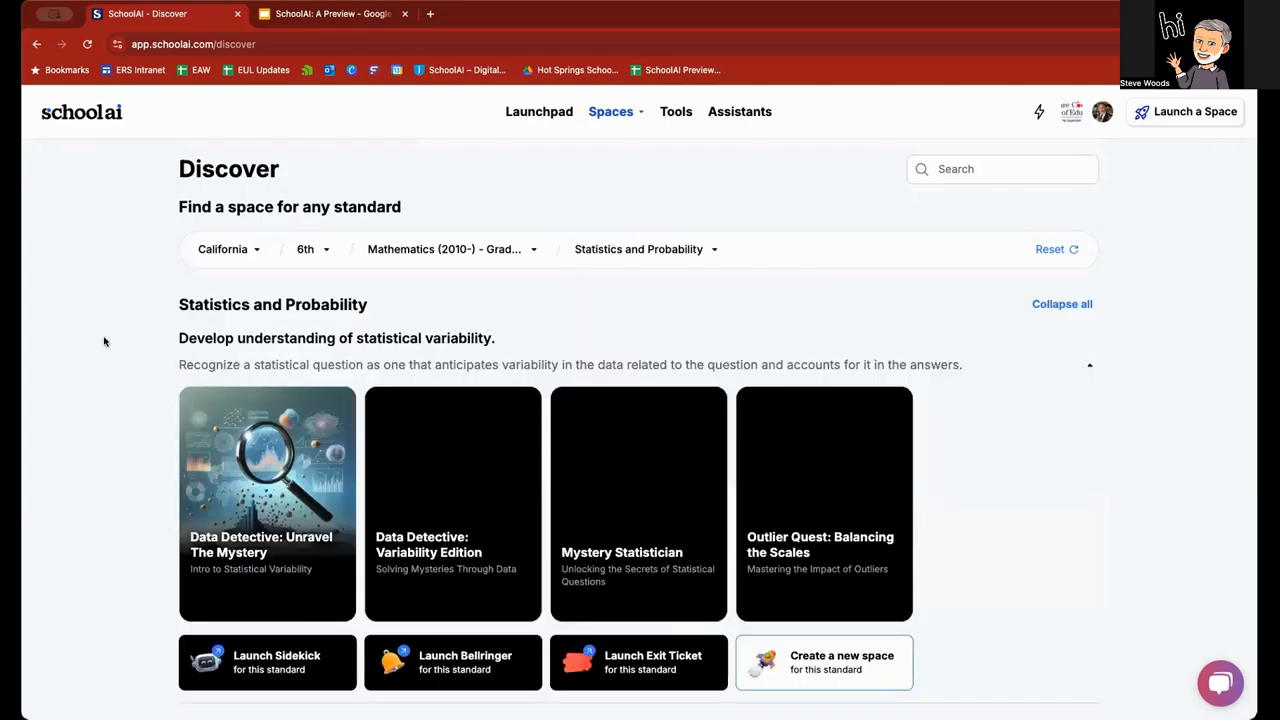
pyautogui.click(676, 112)
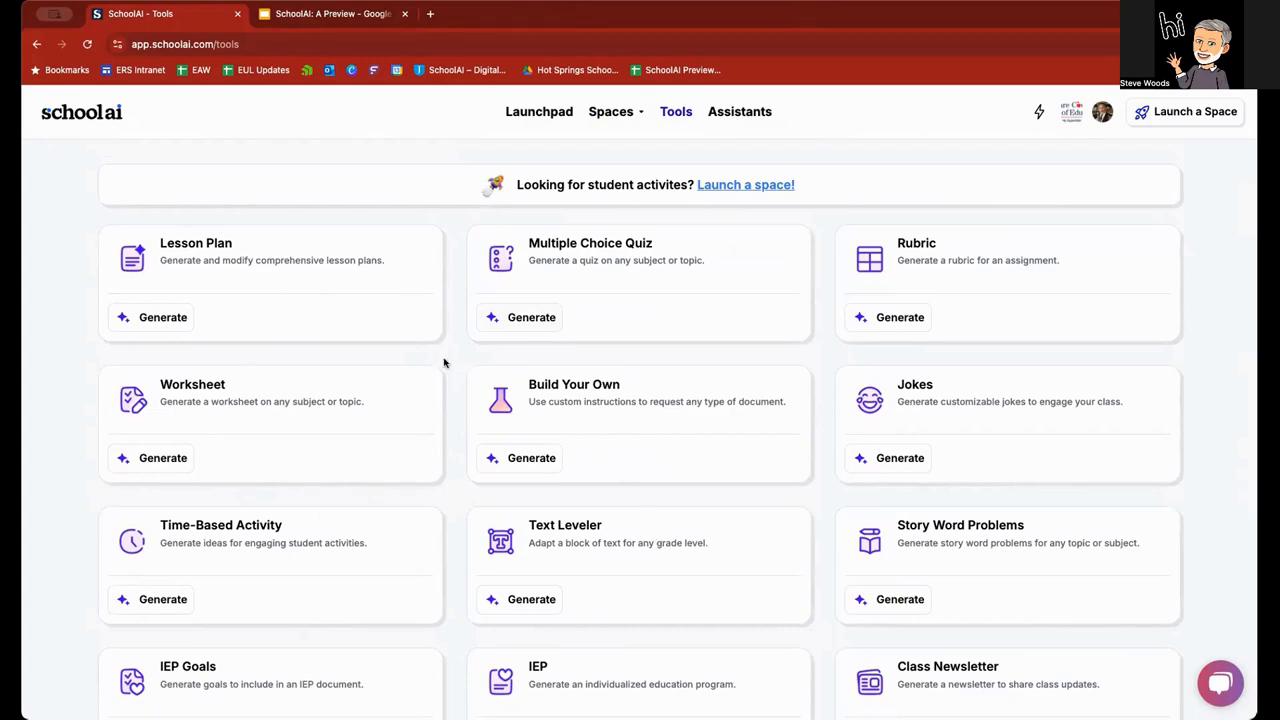
pyautogui.moveTo(444, 480)
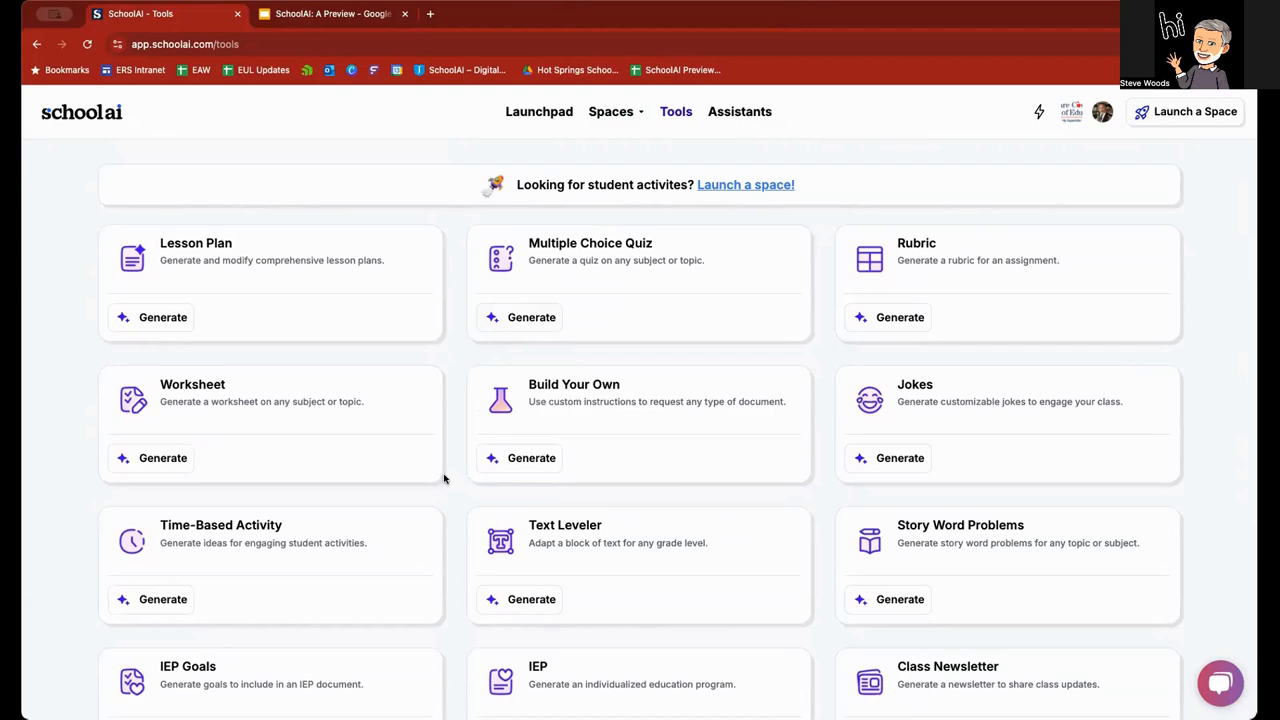